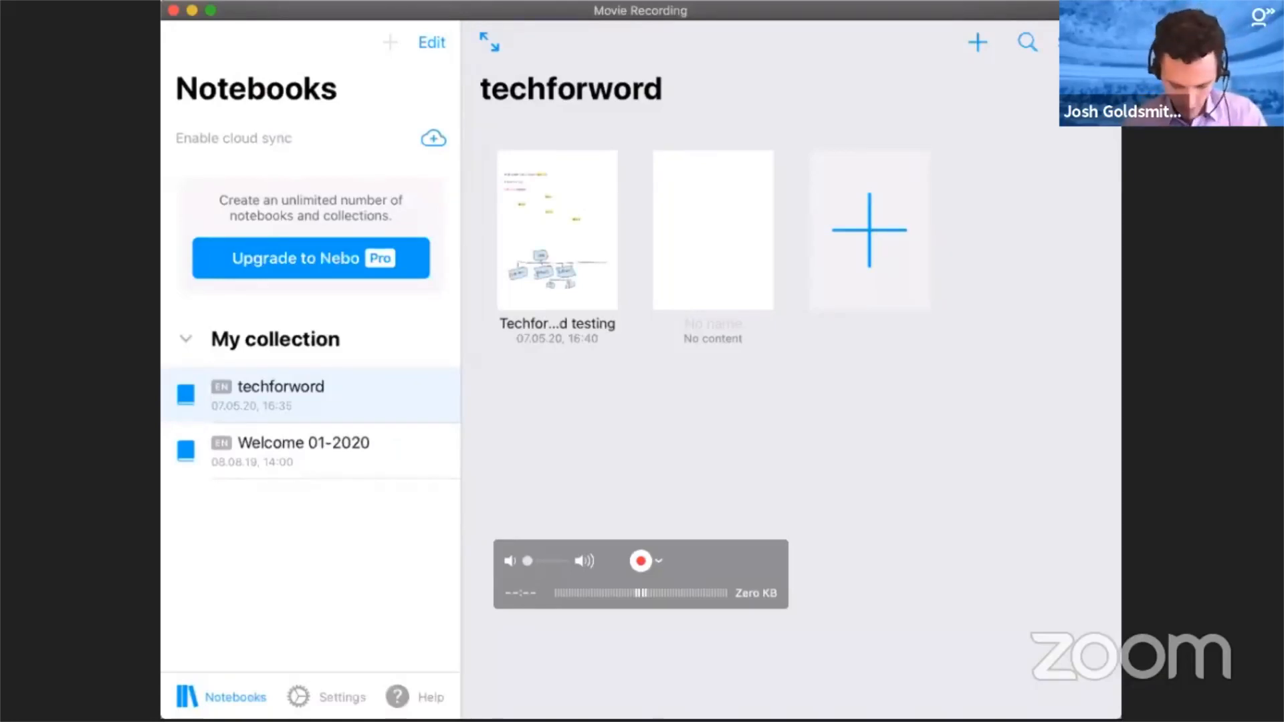
Create a new blank page in the techforword notebook and open it
left_click(869, 230)
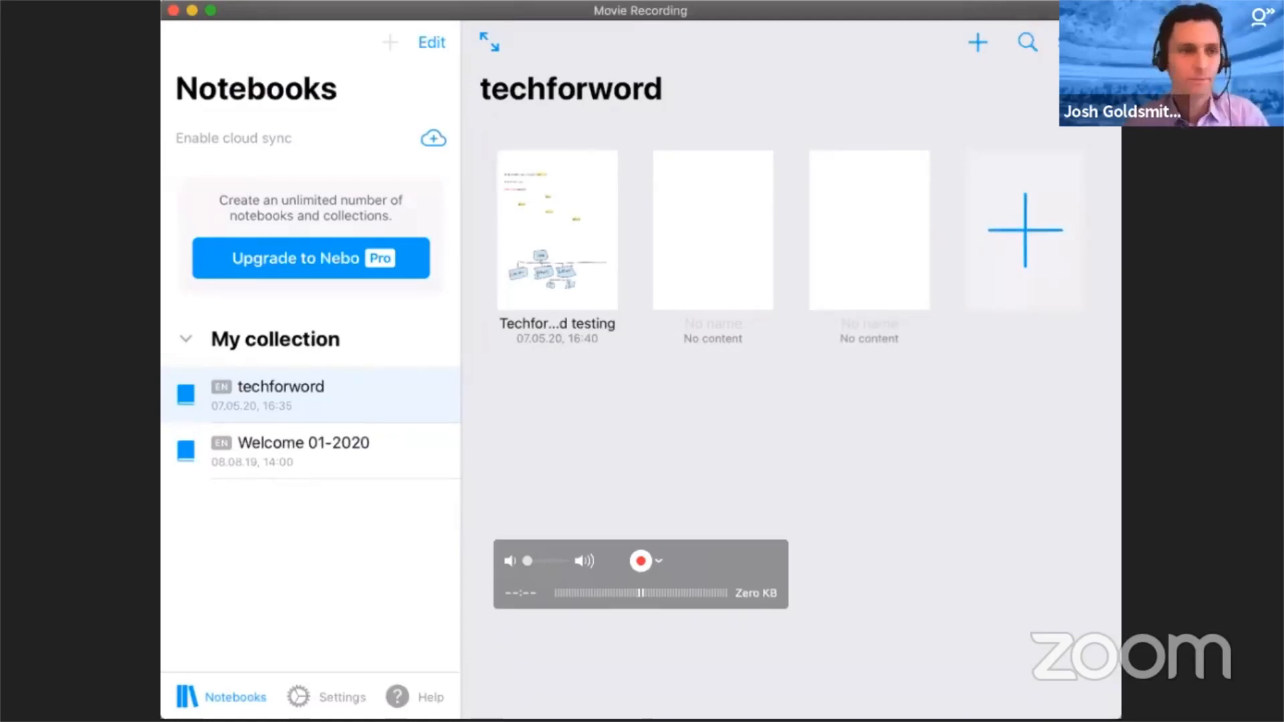
left_click(1023, 229)
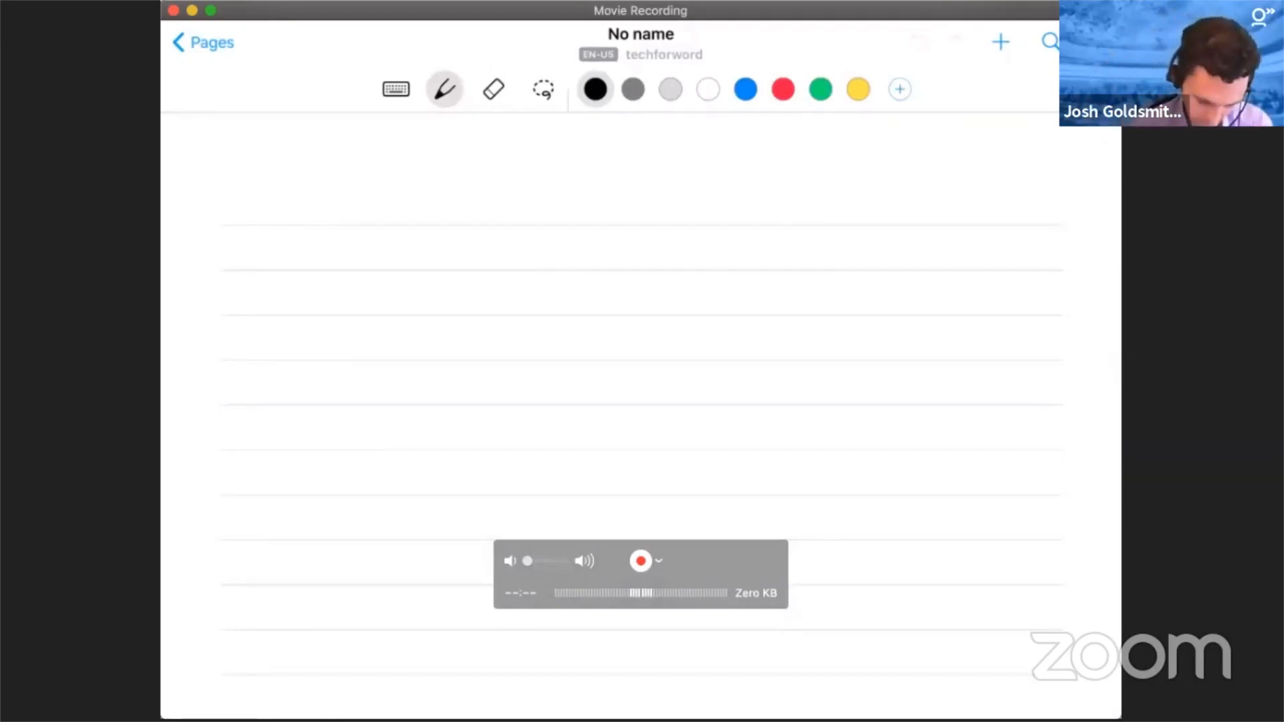
Handwrite 'Hello! How is everyone doing?' on the first line with the pen
left_click_drag(282, 217, 288, 262)
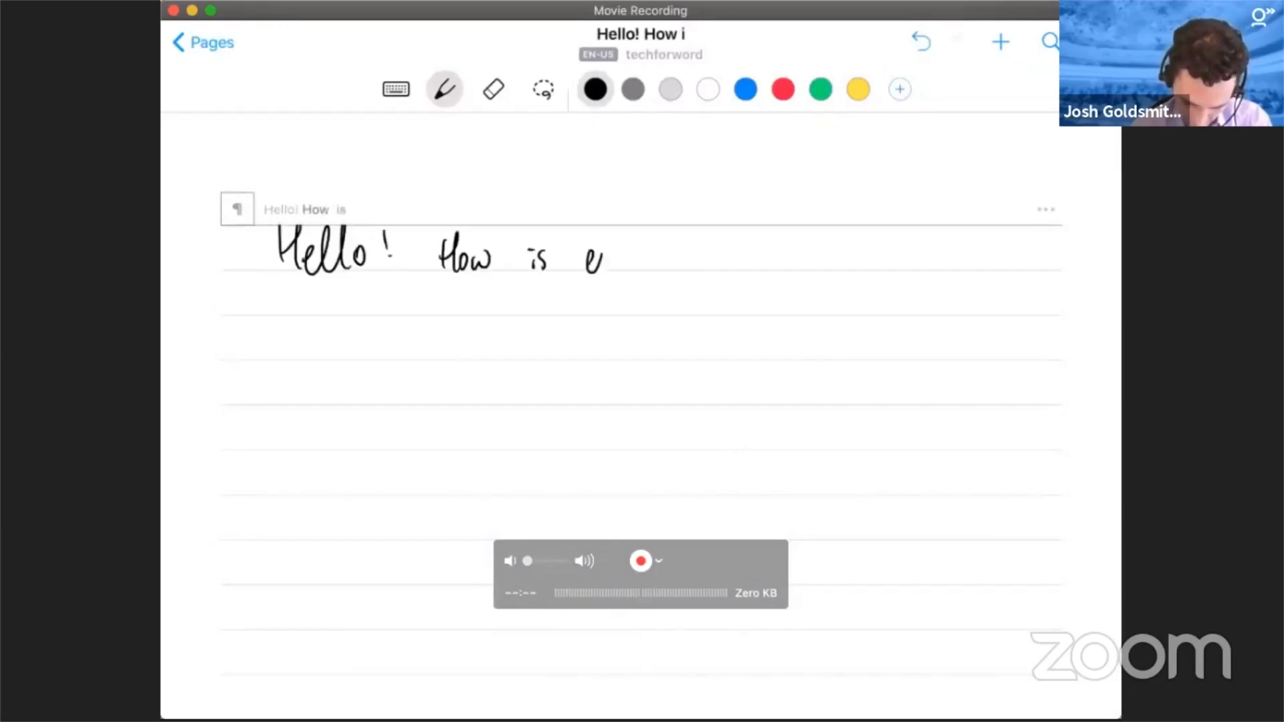
left_click_drag(597, 262, 606, 263)
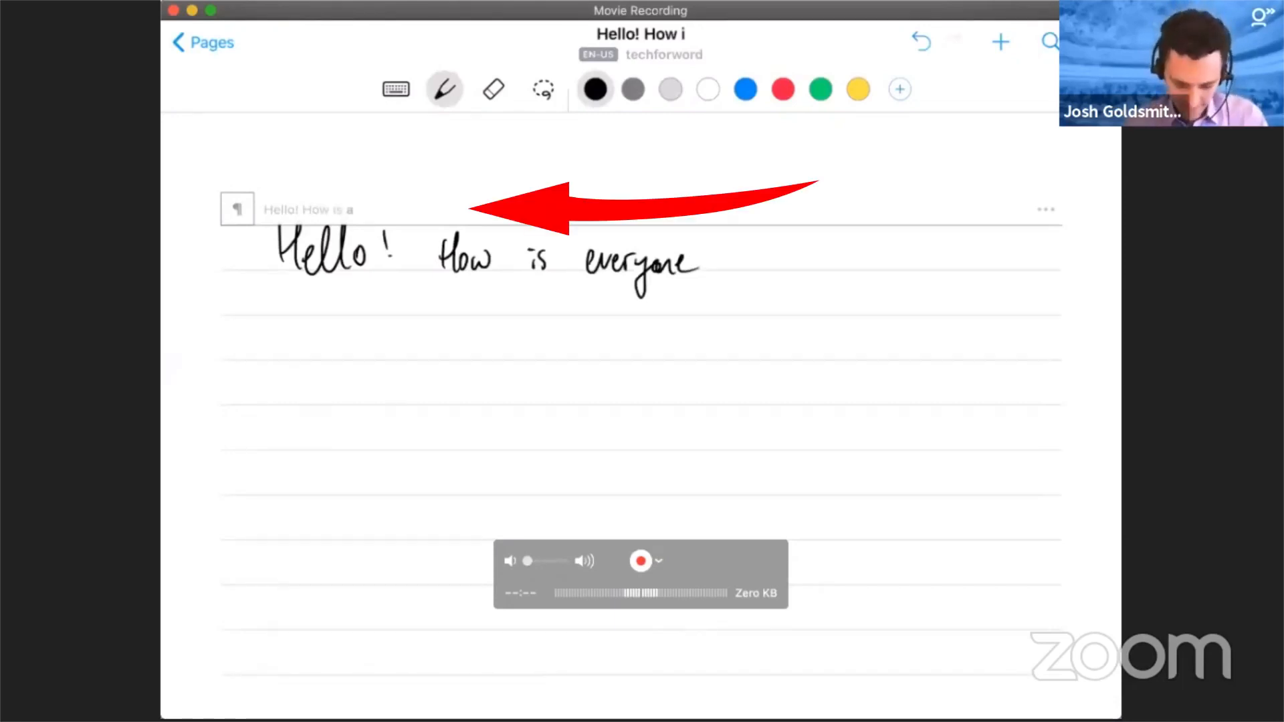
left_click_drag(712, 254, 806, 270)
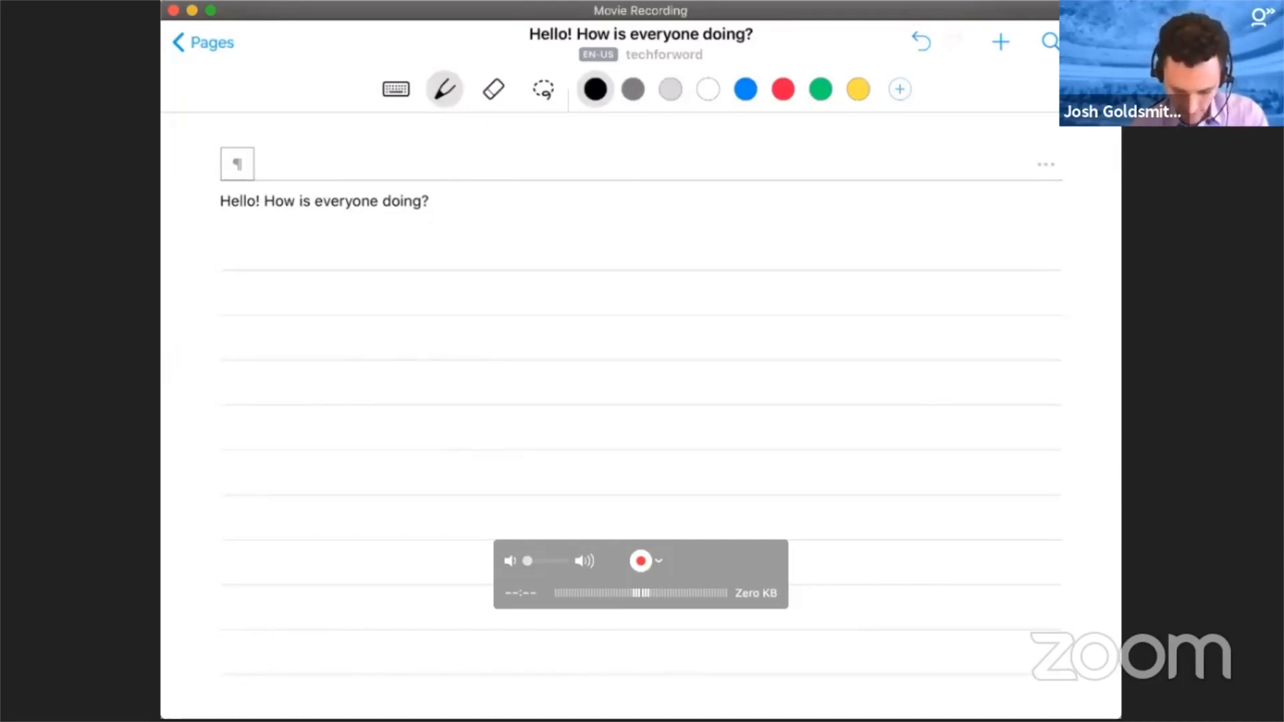
Handwrite 'This is another example.' on the line below the greeting
left_click_drag(270, 294, 589, 307)
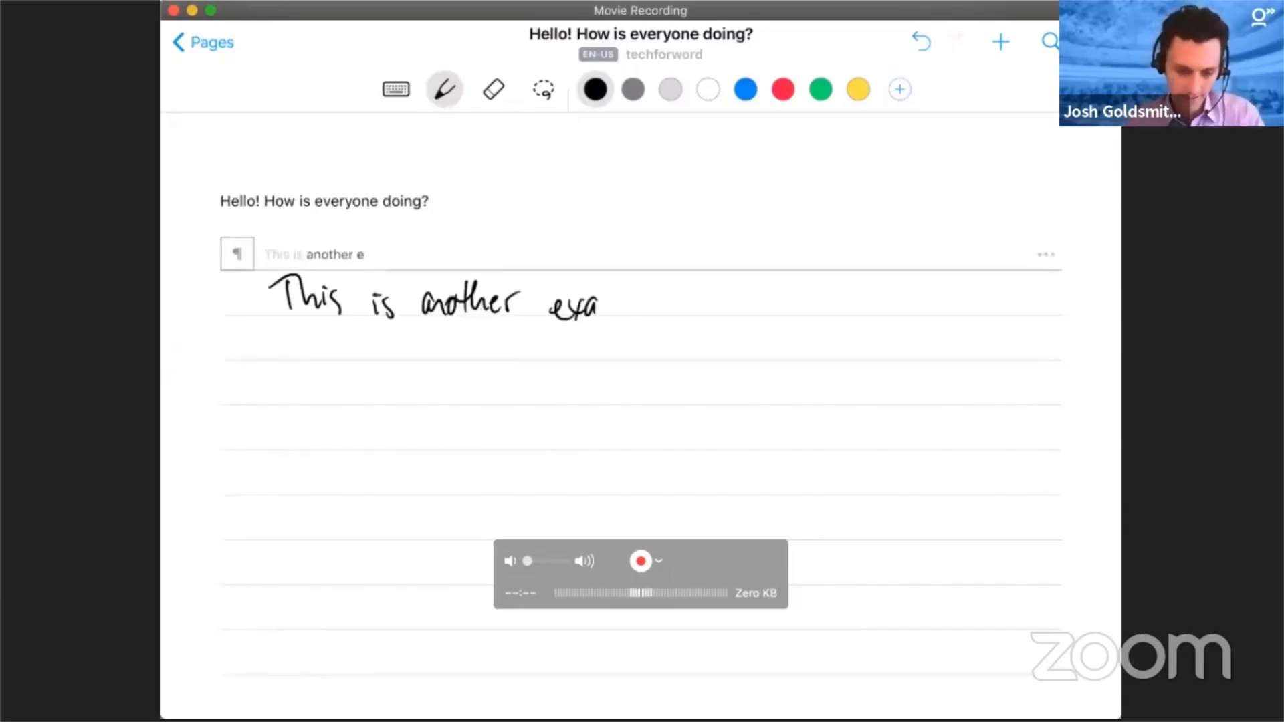
left_click_drag(598, 308, 676, 320)
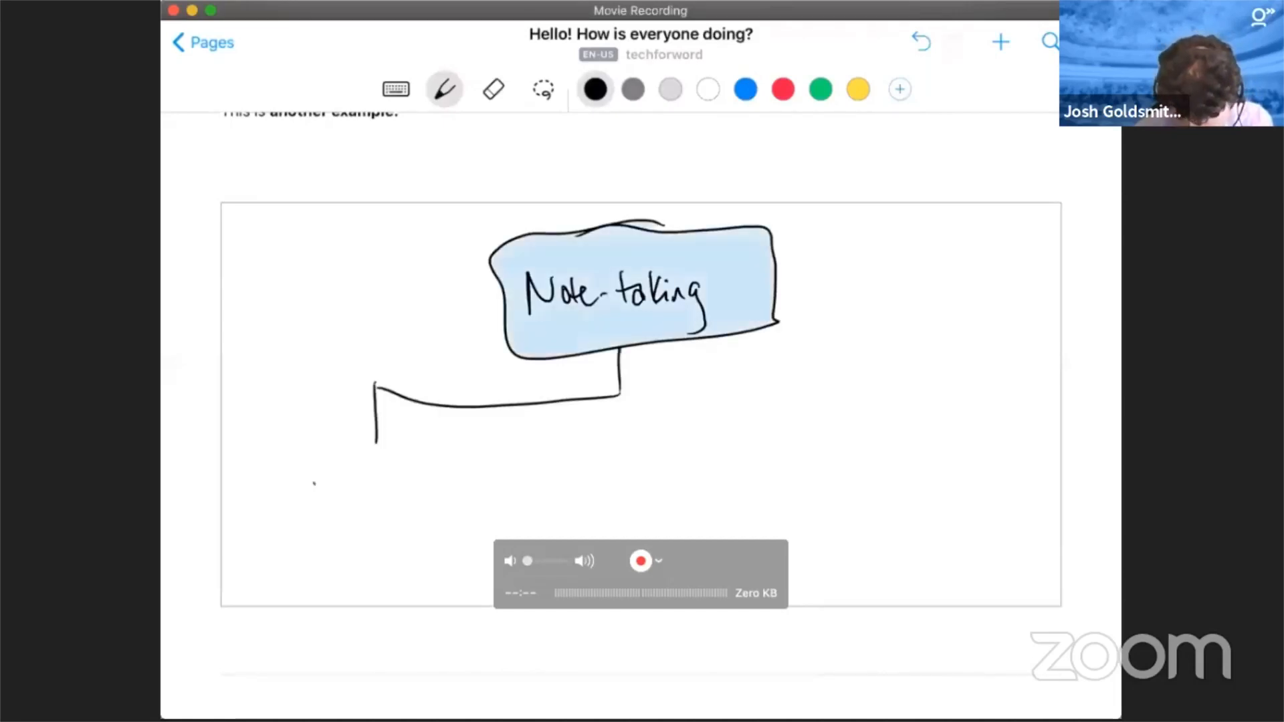
Handwrite the label 'Brainstorming' at the end of the connector under the Note-taking box
left_click_drag(309, 483, 356, 512)
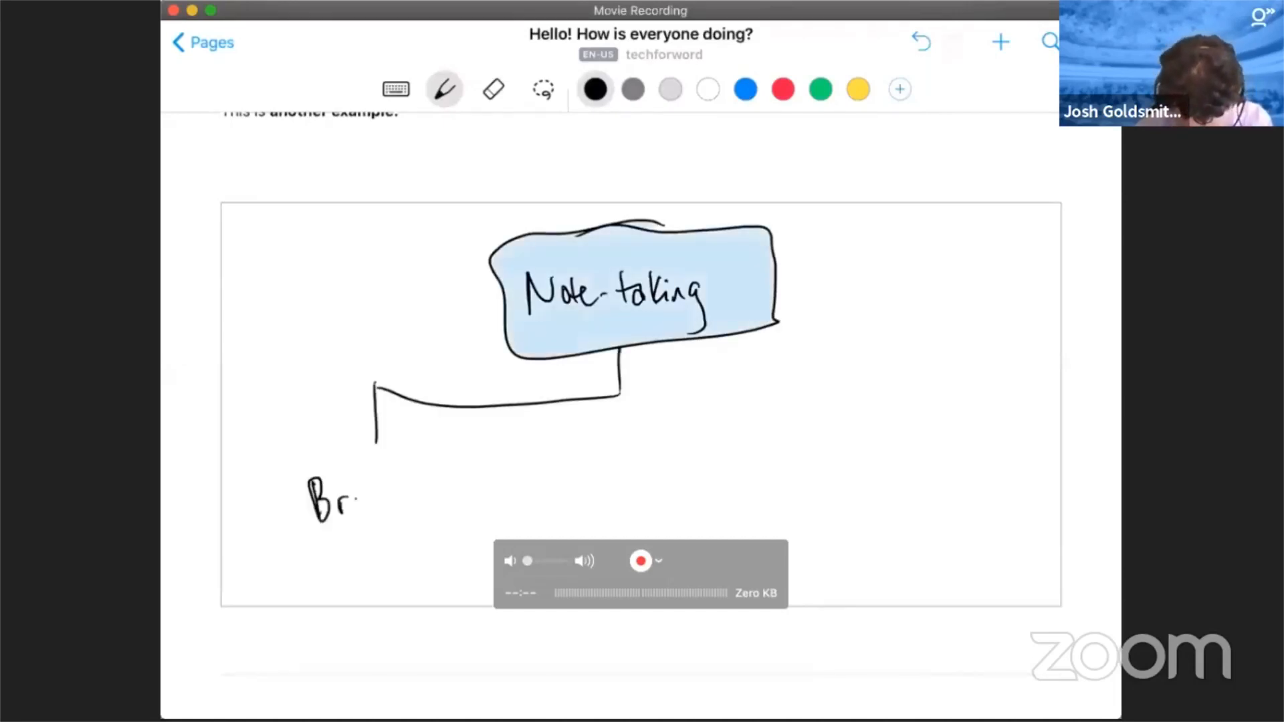
left_click_drag(355, 499, 470, 491)
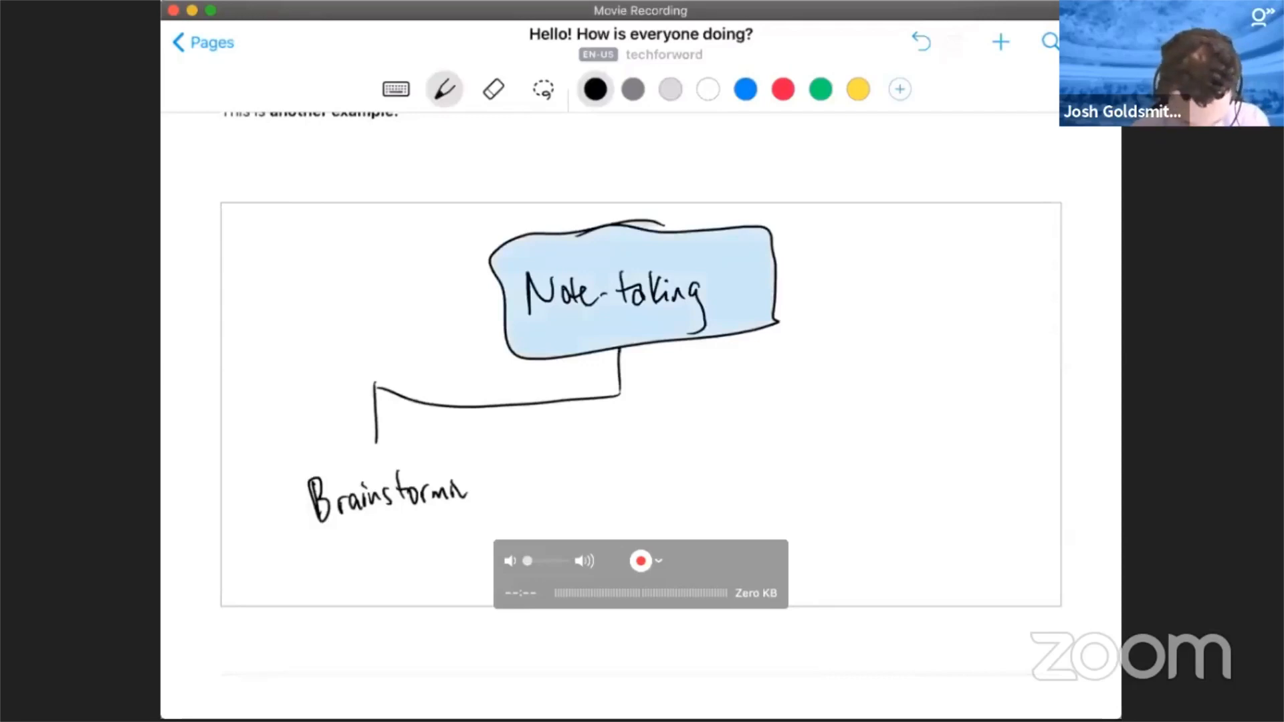
left_click_drag(459, 491, 504, 508)
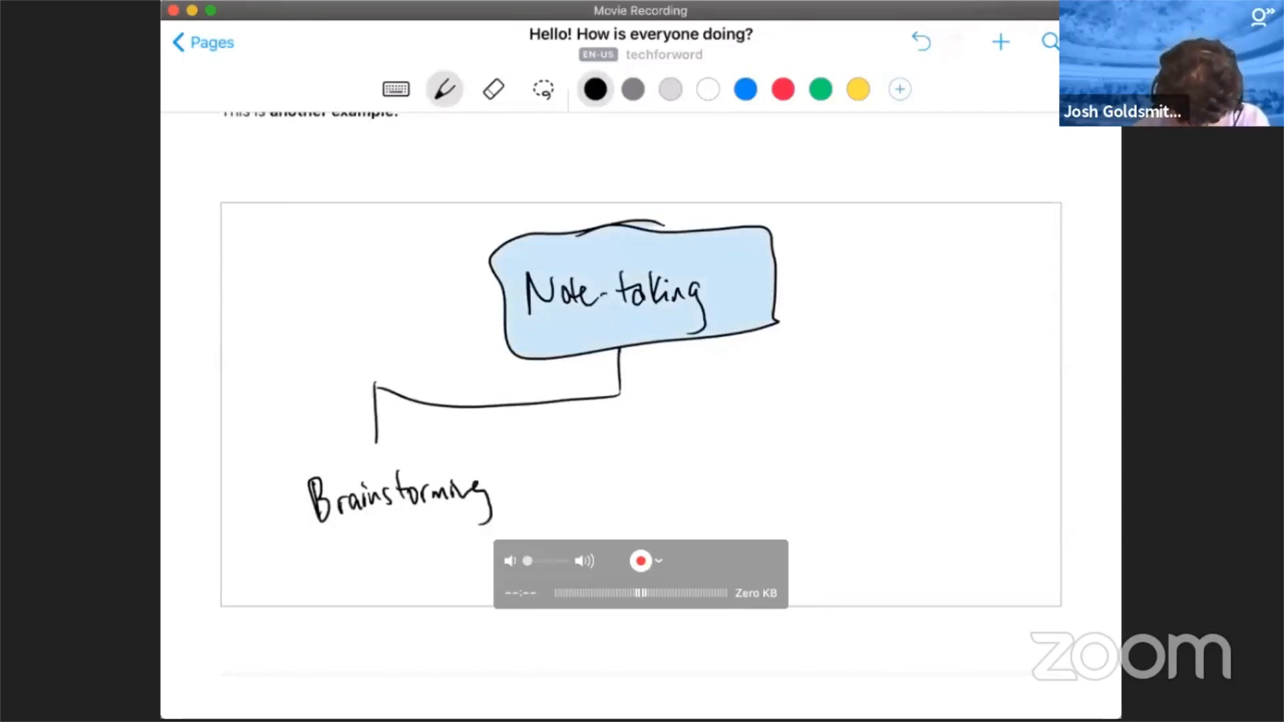